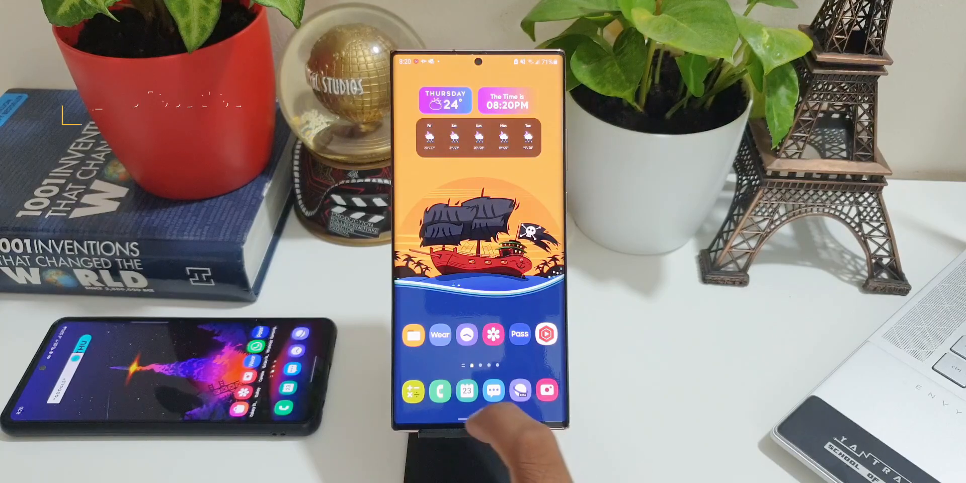
# Bring the Samsung Pass page's What's new notes on export and import into view.
pyautogui.click(519, 334)
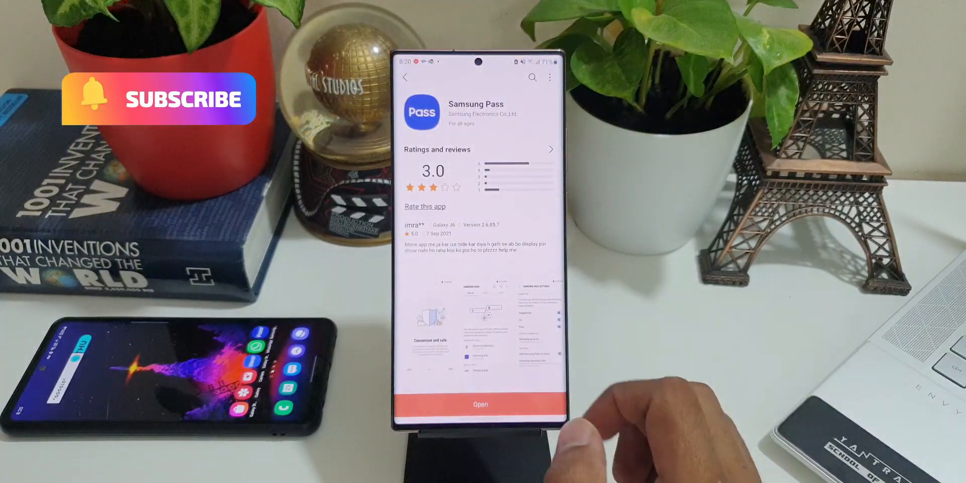
pyautogui.scroll(-3)
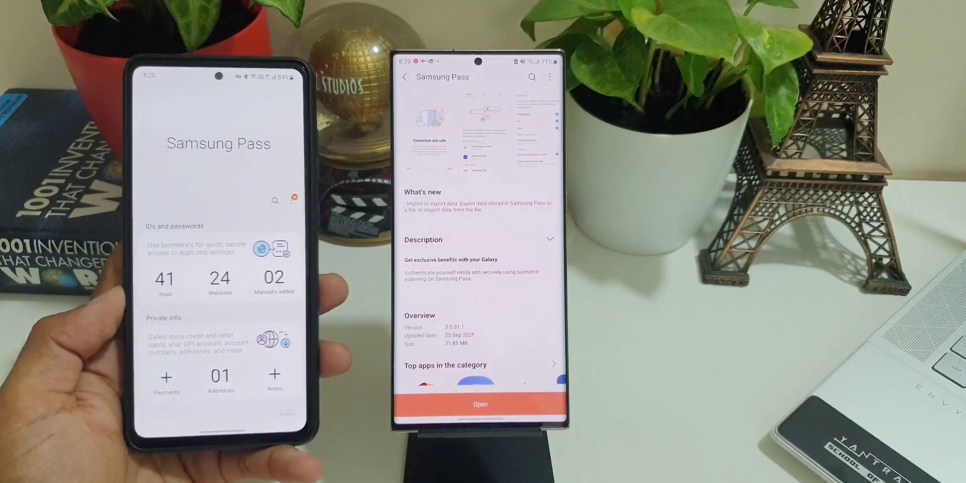
# Peek at the older phone's extra options, then launch the updated Samsung Pass from the store page.
pyautogui.click(295, 196)
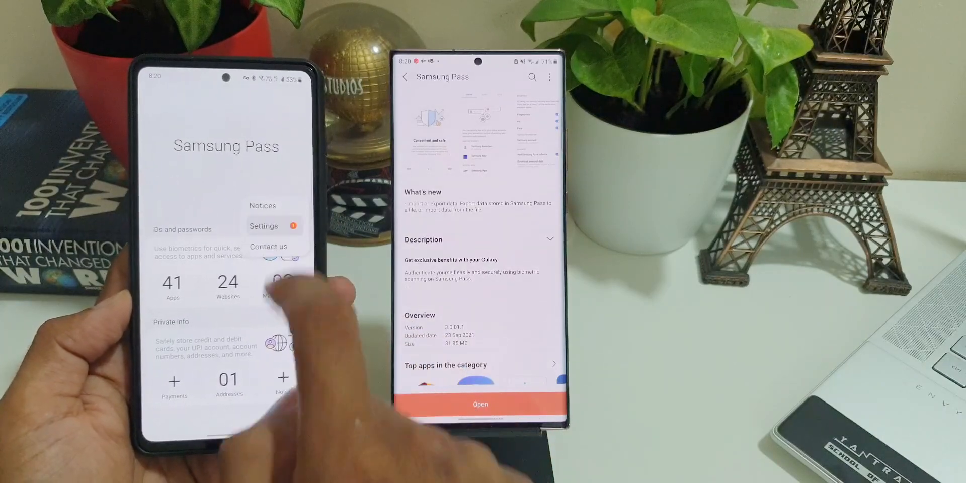
pyautogui.click(262, 227)
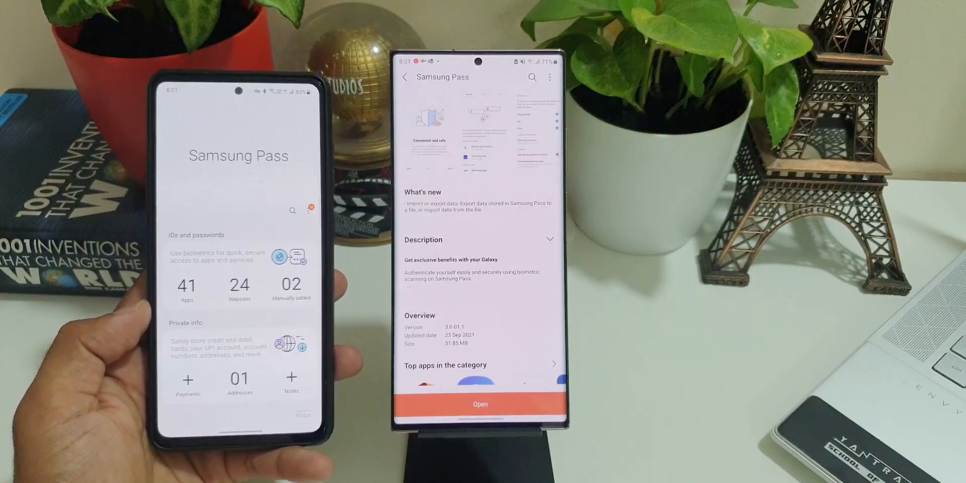
pyautogui.click(479, 405)
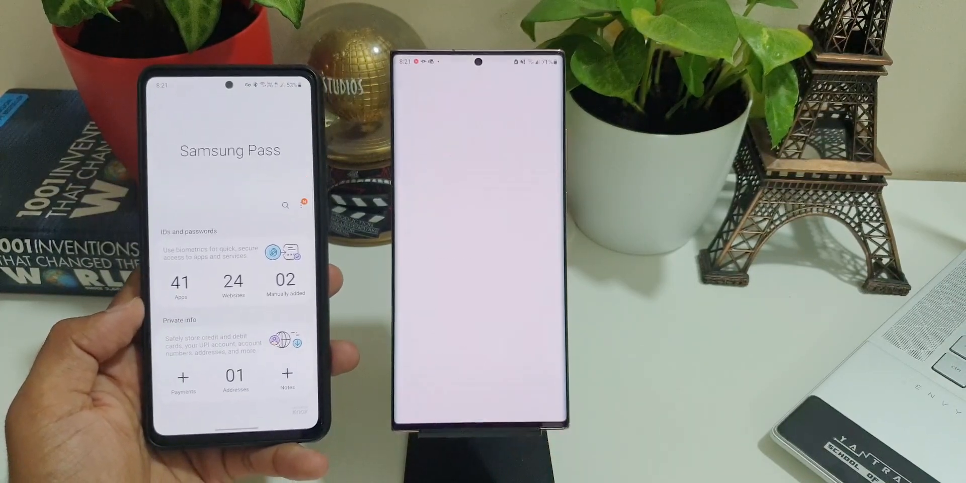
# Unlock Samsung Pass with a fingerprint to reach the main screen of saved logins.
pyautogui.click(477, 339)
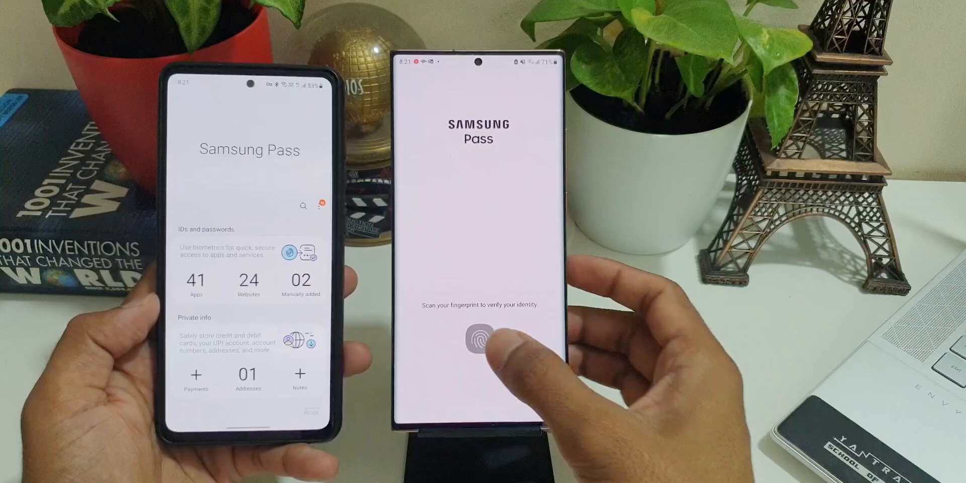
pyautogui.click(478, 339)
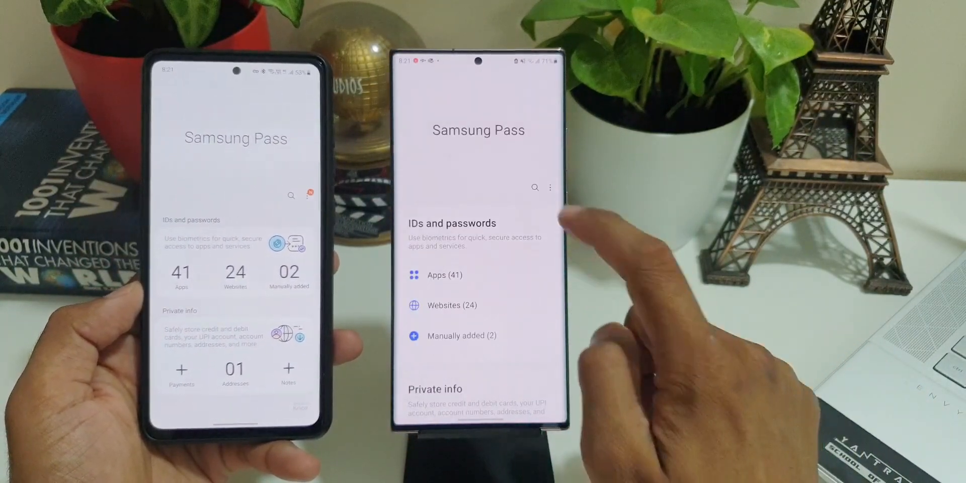
# Reach Samsung Pass settings, check the list of three devices, and return to settings.
pyautogui.click(550, 187)
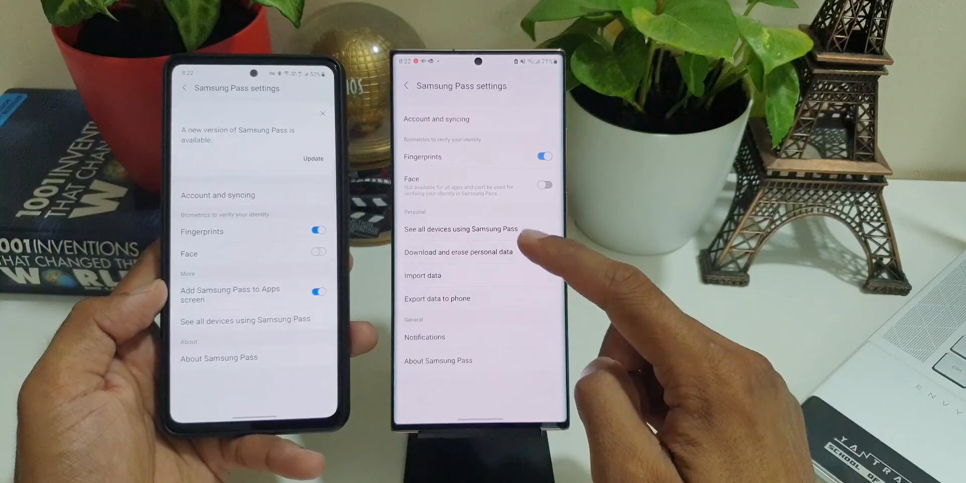
pyautogui.click(459, 228)
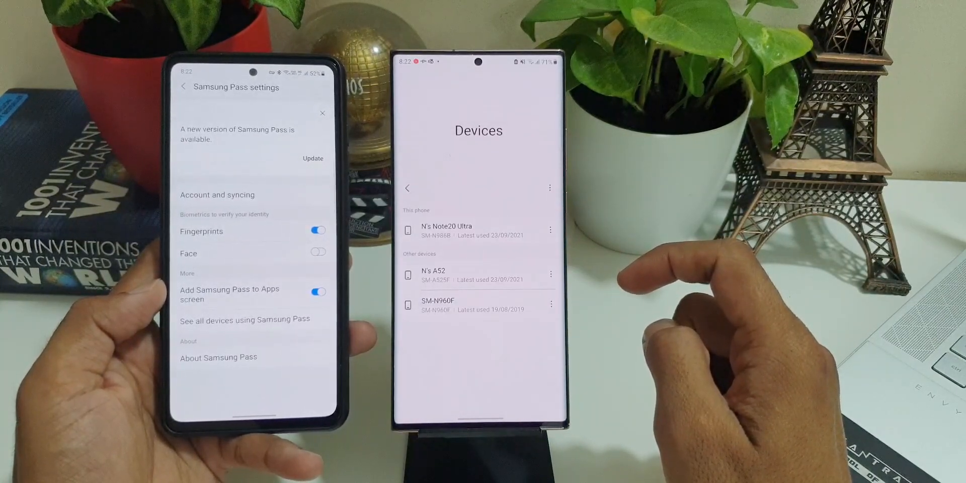
pyautogui.click(406, 188)
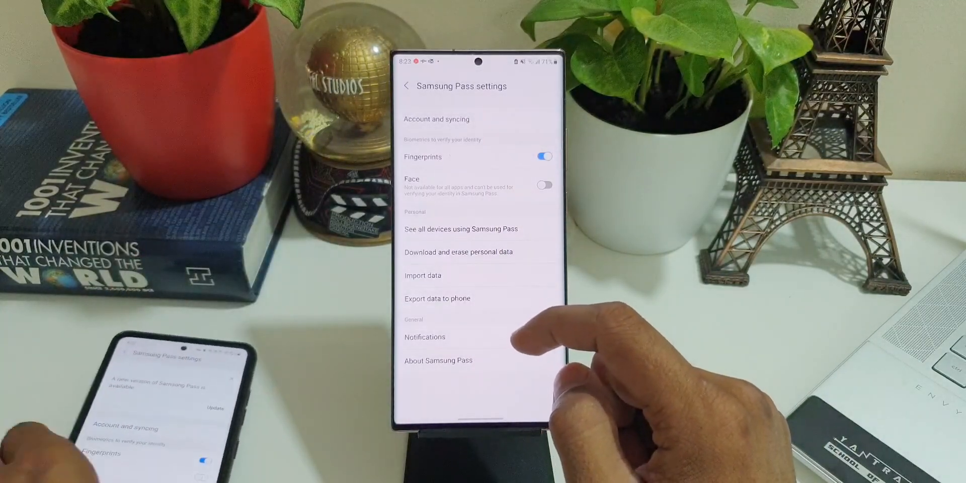
pyautogui.moveTo(542, 289)
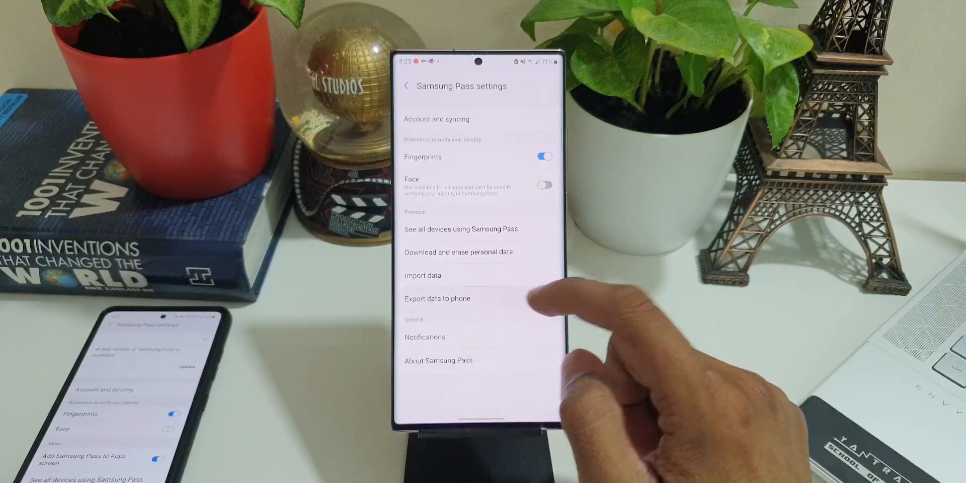
# Start Export data to phone and tick IDs and passwords (52) for export.
pyautogui.click(437, 298)
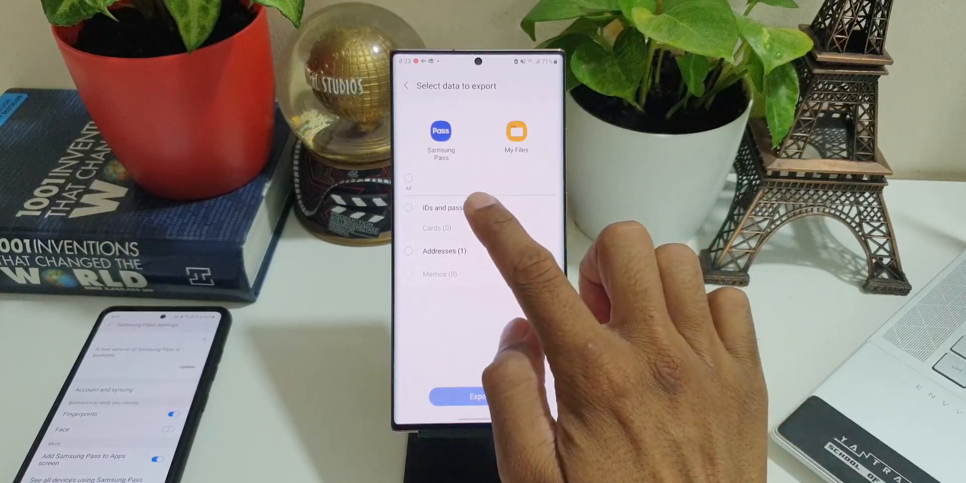
pyautogui.click(407, 207)
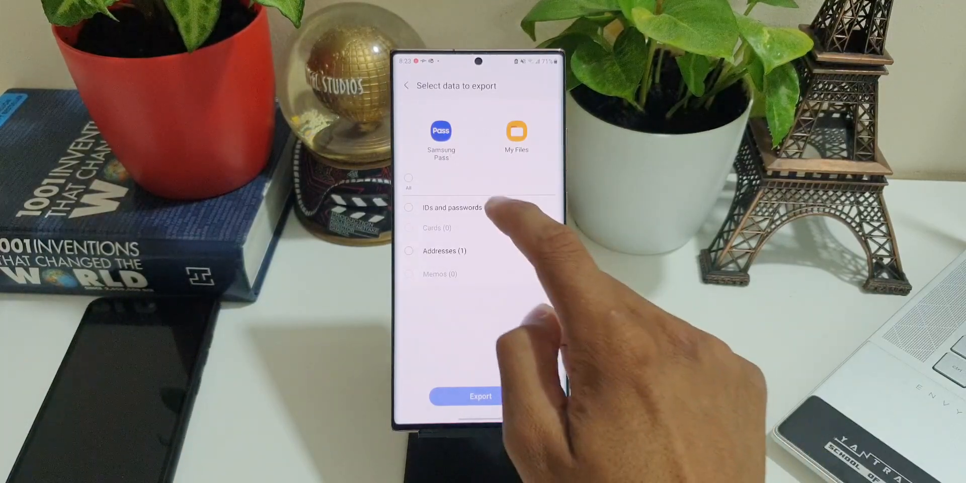
pyautogui.click(409, 207)
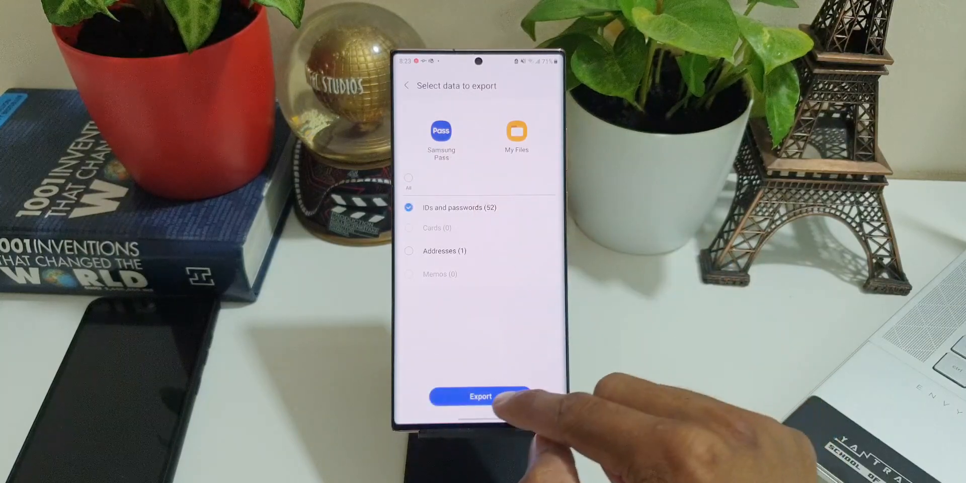
# Export the data with a protecting password and acknowledge the Data exported message.
pyautogui.click(479, 397)
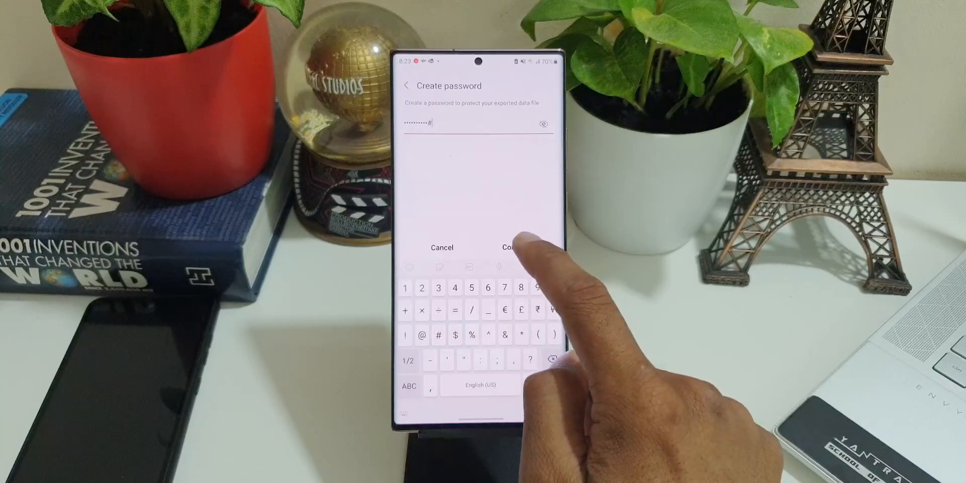
pyautogui.click(512, 247)
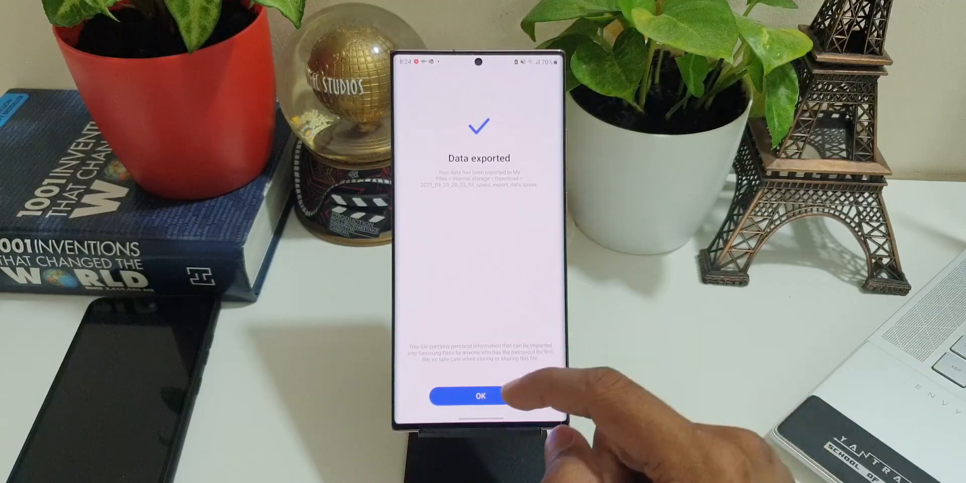
pyautogui.click(481, 396)
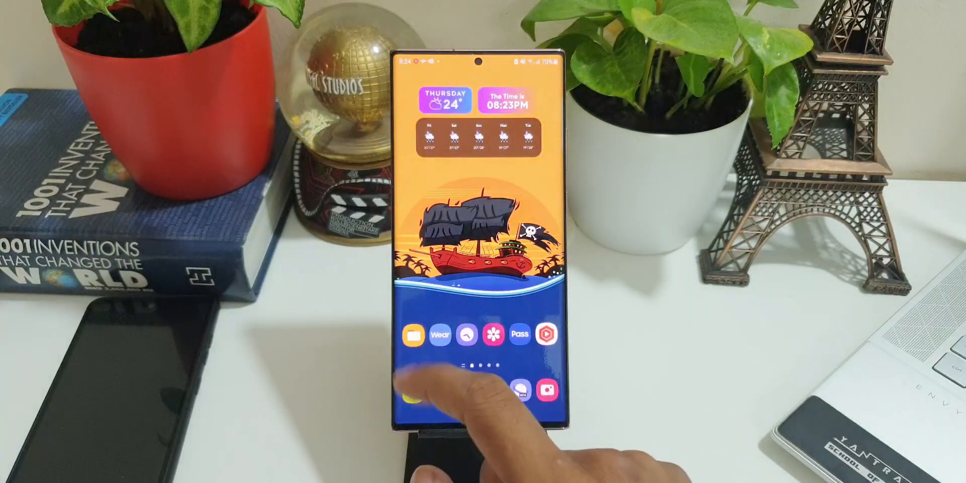
# From My Files' recent files, launch the spass export file and verify with a fingerprint.
pyautogui.click(413, 334)
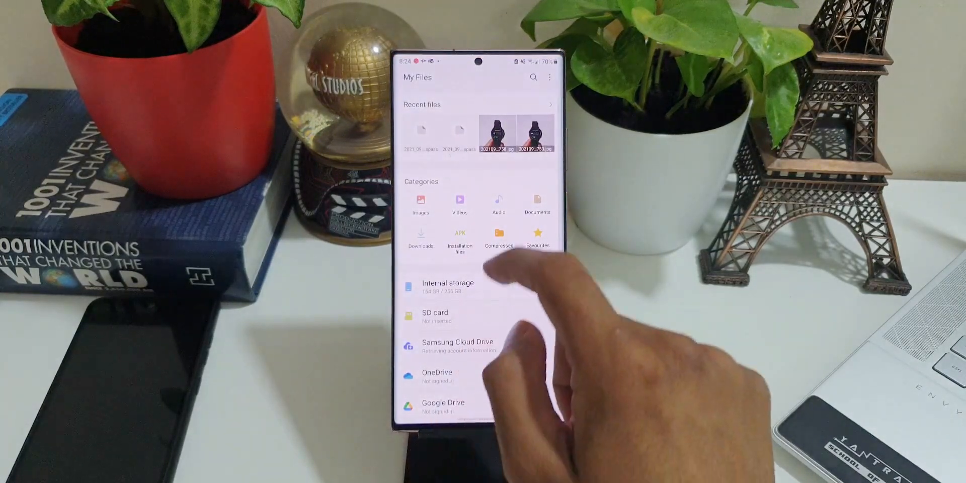
pyautogui.click(421, 237)
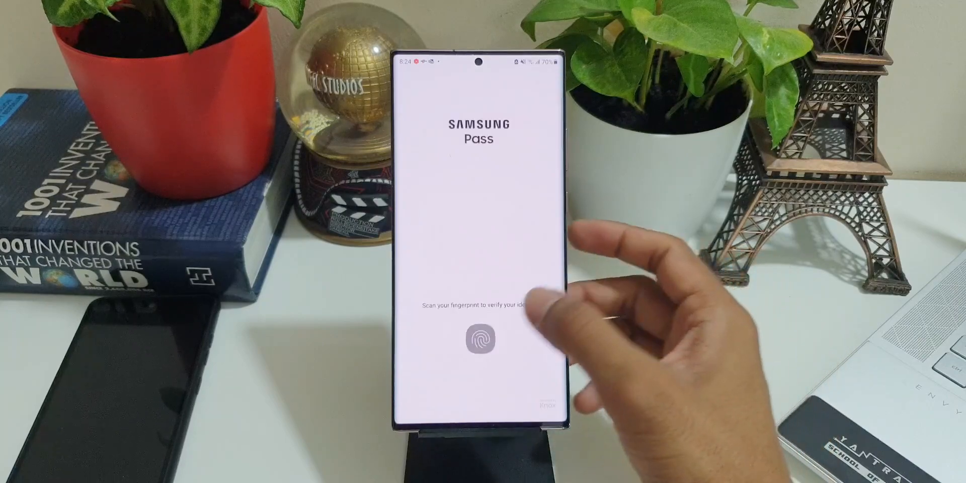
pyautogui.click(482, 342)
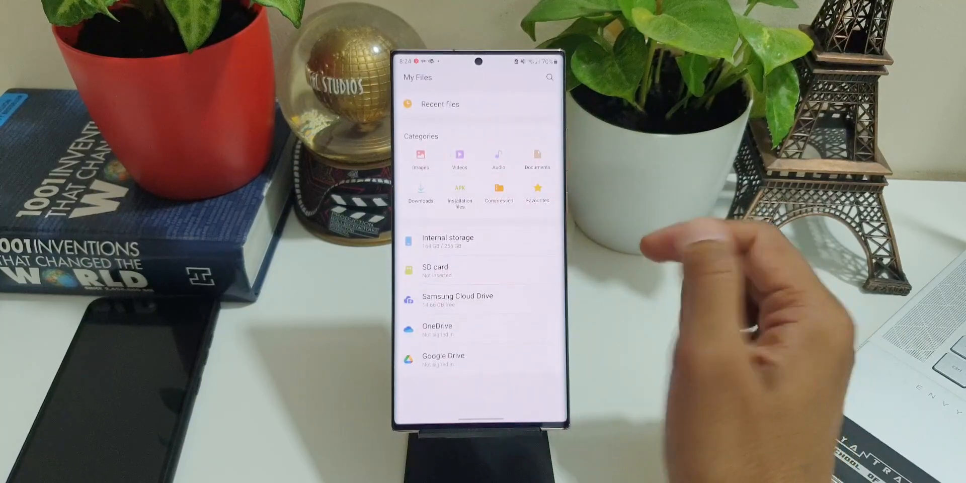
# Pick the spass export file from Downloads as the import source and go back to the home screen.
pyautogui.click(447, 241)
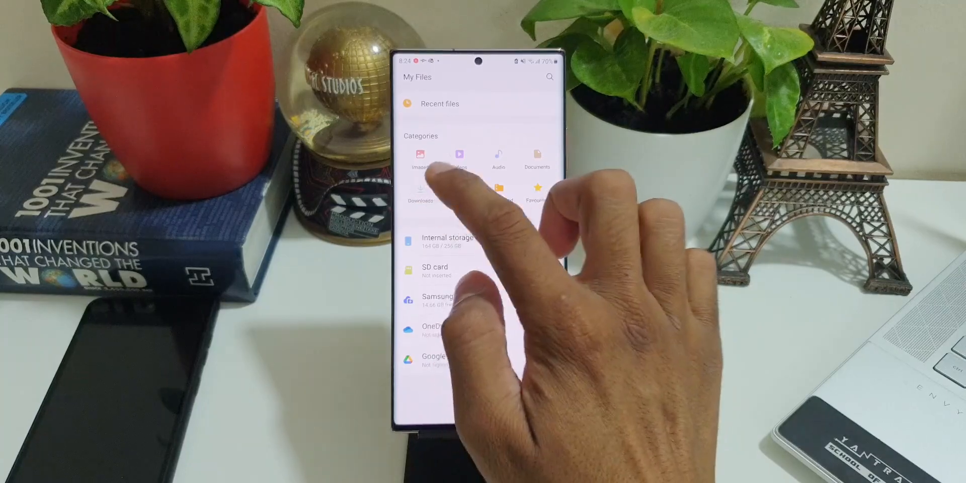
pyautogui.click(419, 193)
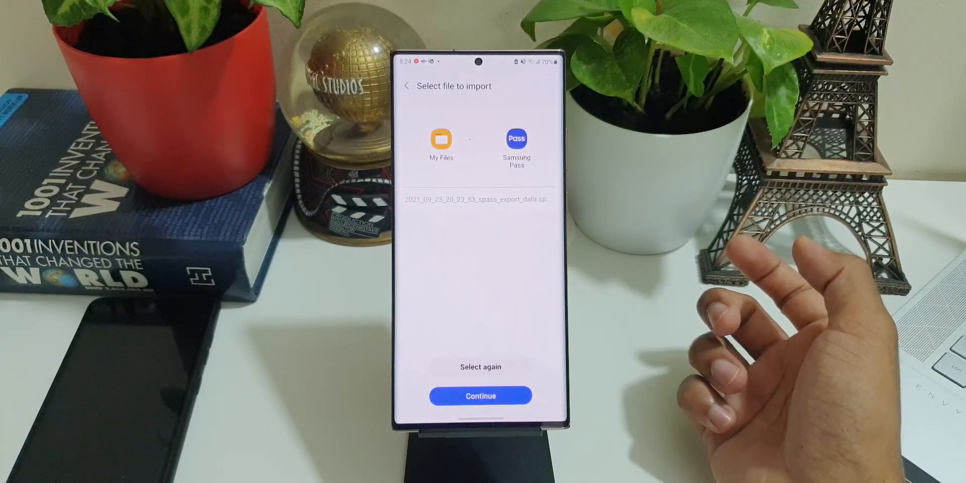
pyautogui.click(481, 396)
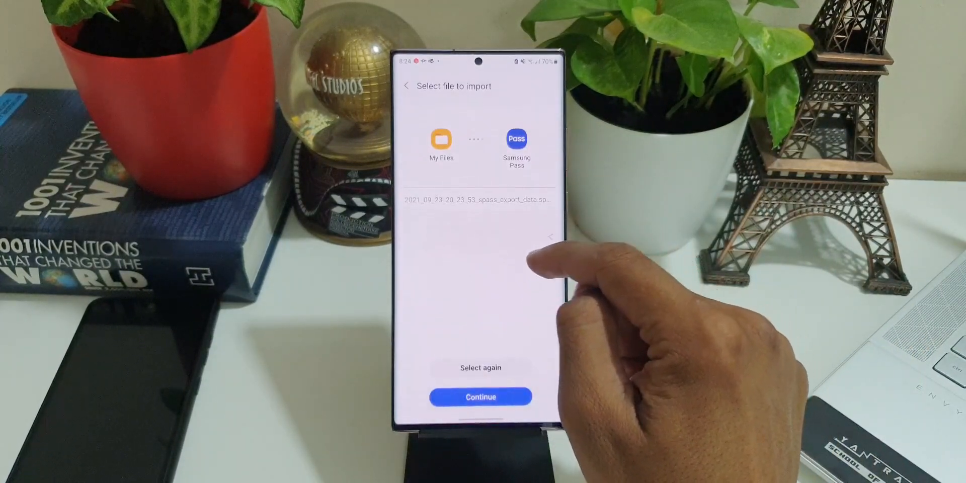
pyautogui.click(479, 397)
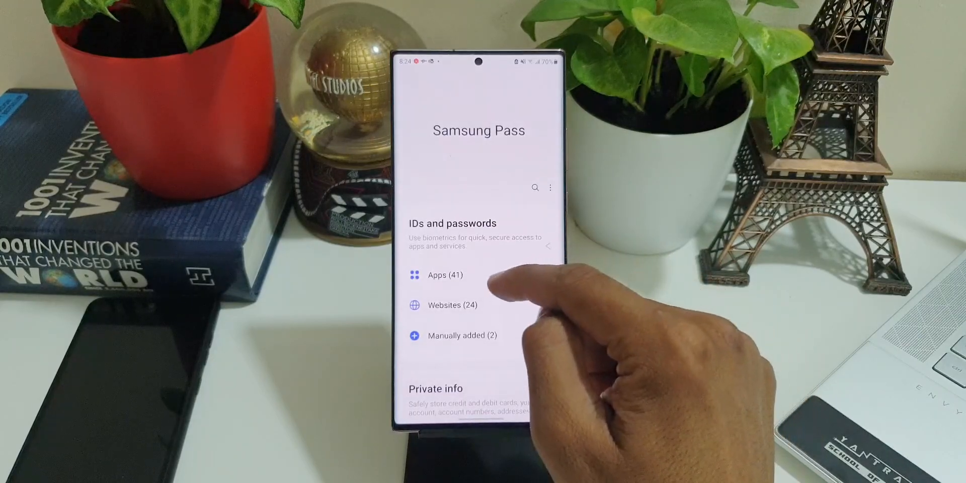